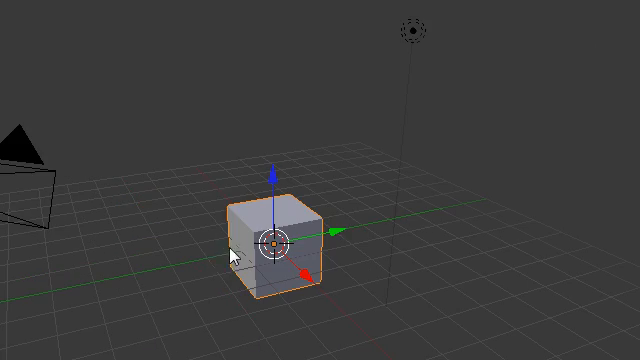
Delete the default cube with X and confirm.
{"action": "key", "text": "X"}
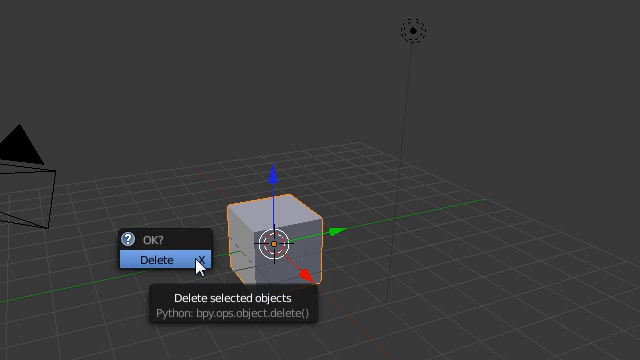
{"action": "left_click", "coordinate": [160, 259]}
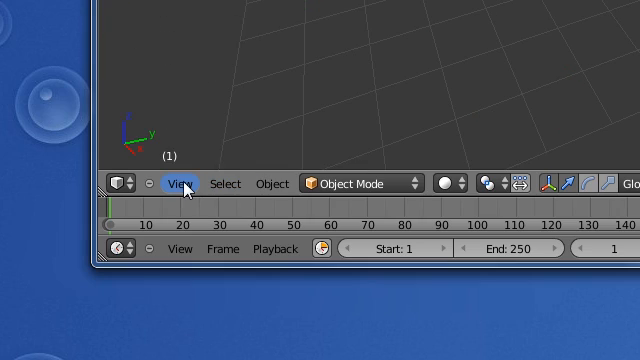
Switch to top view, add a plane via 'Add Plane' search, and rotate it.
{"action": "left_click", "coordinate": [178, 183]}
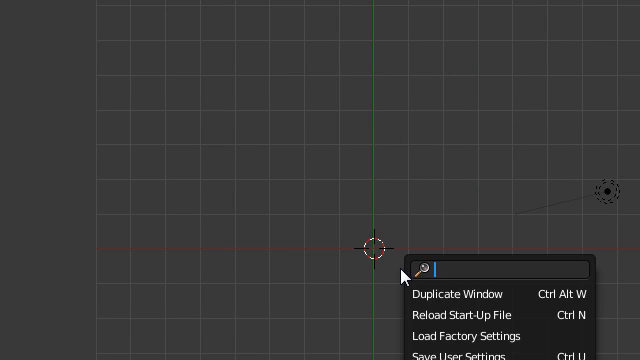
{"action": "type", "text": "add pl"}
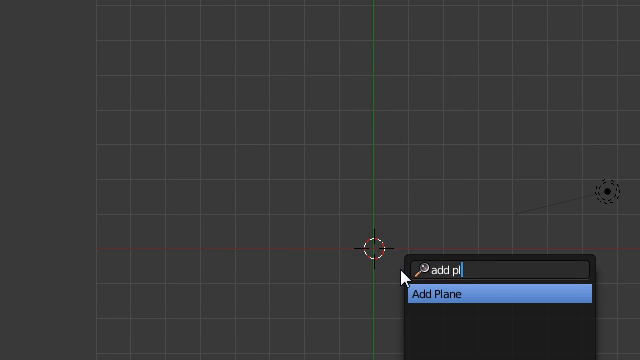
{"action": "left_click", "coordinate": [450, 293]}
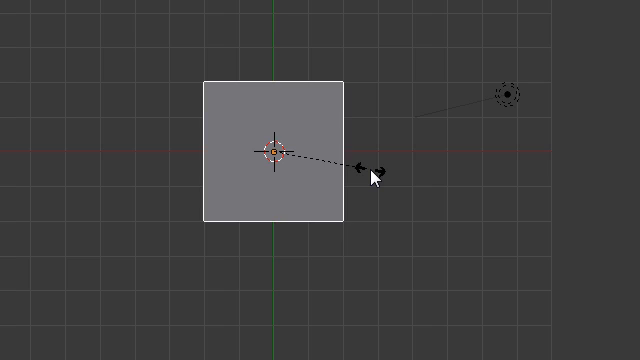
{"action": "left_click", "coordinate": [275, 150]}
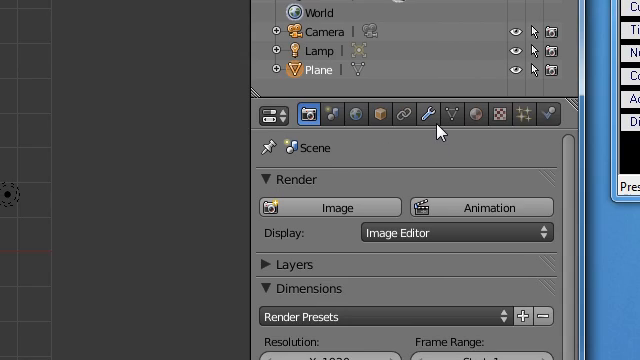
Add a Particle System modifier to the plane and collapse its panel.
{"action": "left_click", "coordinate": [440, 114]}
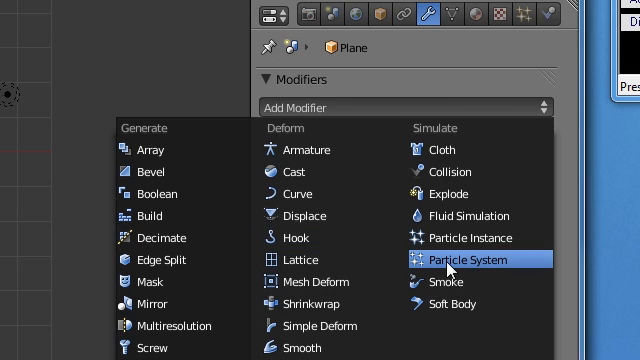
{"action": "left_click", "coordinate": [463, 260]}
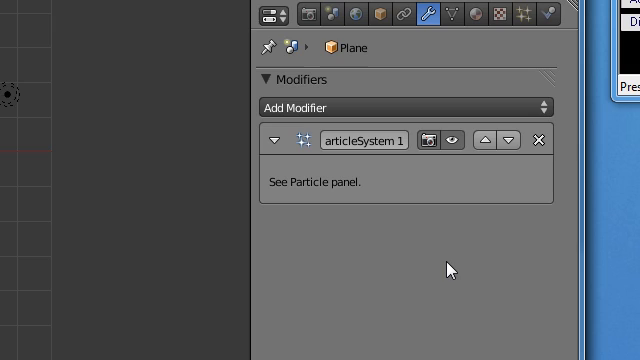
{"action": "left_click", "coordinate": [276, 139]}
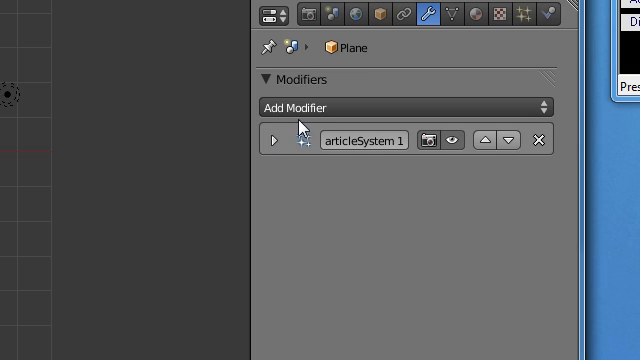
{"action": "mouse_move", "coordinate": [306, 135]}
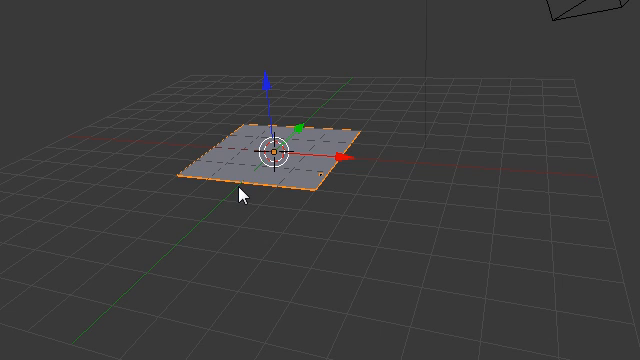
{"action": "mouse_move", "coordinate": [260, 177]}
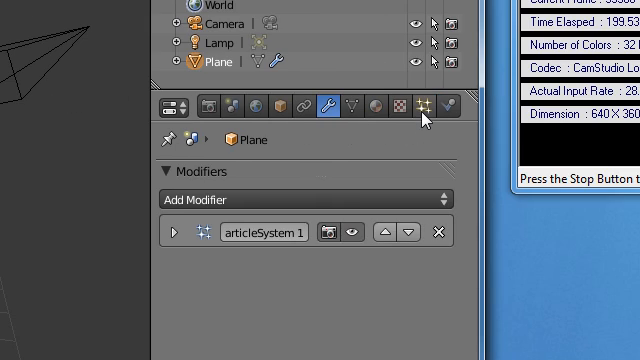
Open the plane's particle settings and scroll to the Emission amount of 1000.
{"action": "left_click", "coordinate": [419, 104]}
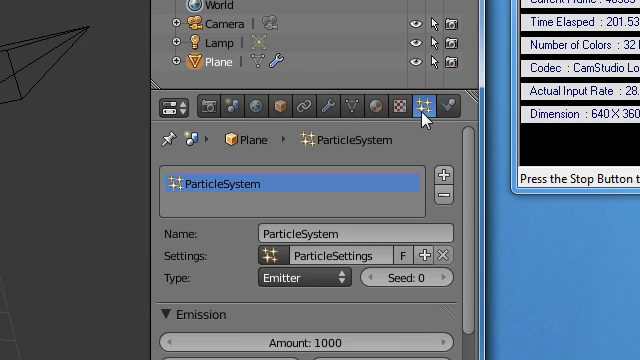
{"action": "scroll", "scroll_direction": "down", "scroll_amount": 3}
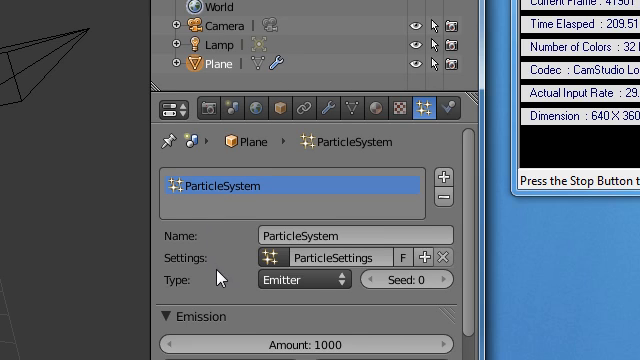
{"action": "scroll", "scroll_direction": "down", "scroll_amount": 3}
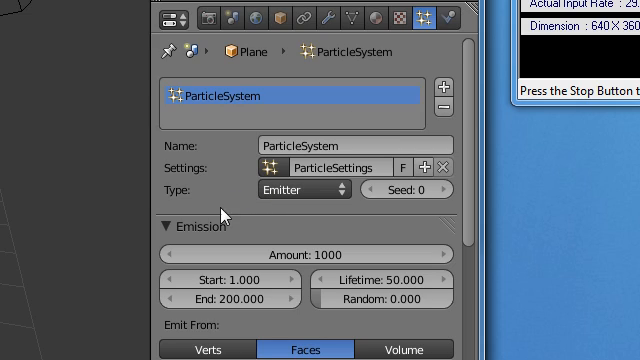
{"action": "scroll", "scroll_direction": "down", "scroll_amount": 3}
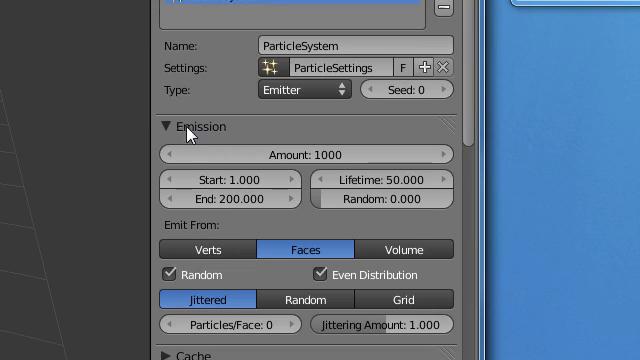
{"action": "mouse_move", "coordinate": [245, 148]}
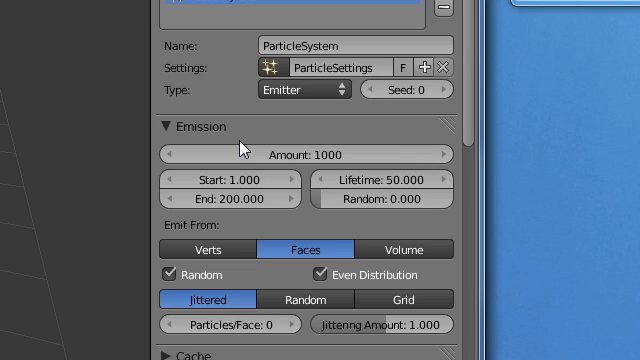
{"action": "mouse_move", "coordinate": [259, 151]}
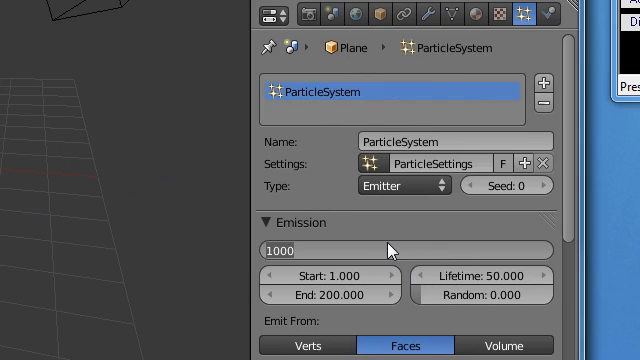
{"action": "type", "text": "300"}
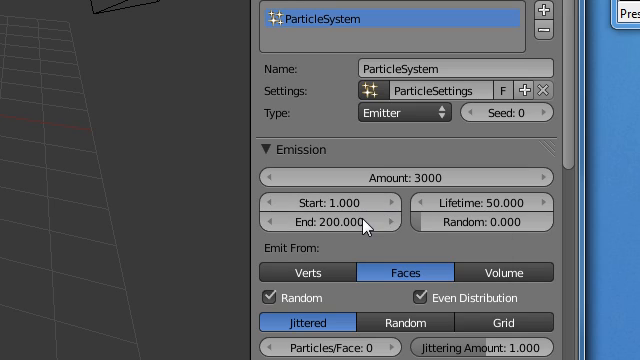
{"action": "mouse_move", "coordinate": [352, 224]}
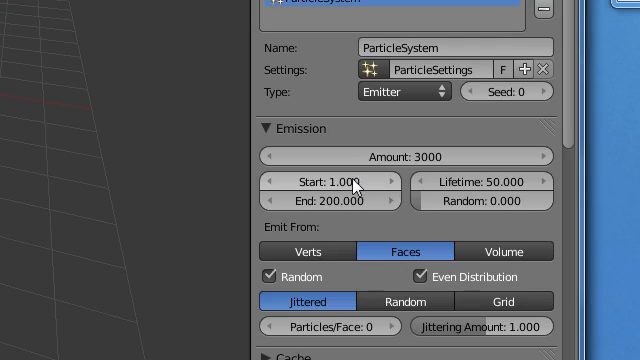
{"action": "scroll", "scroll_direction": "down", "scroll_amount": 3}
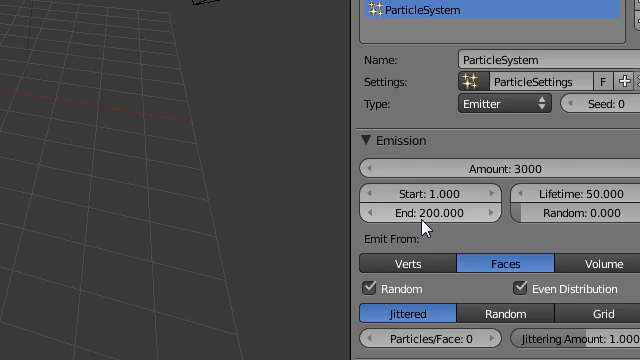
{"action": "scroll", "scroll_direction": "down", "scroll_amount": 3}
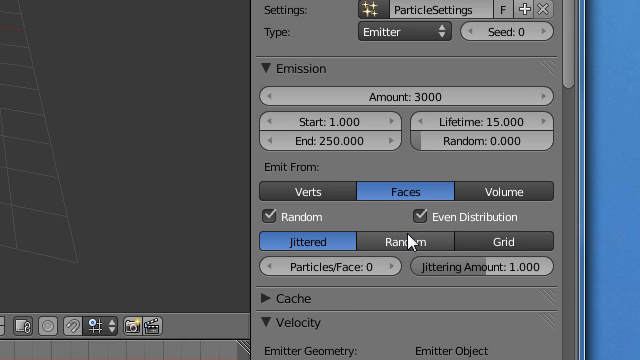
{"action": "left_click", "coordinate": [410, 241]}
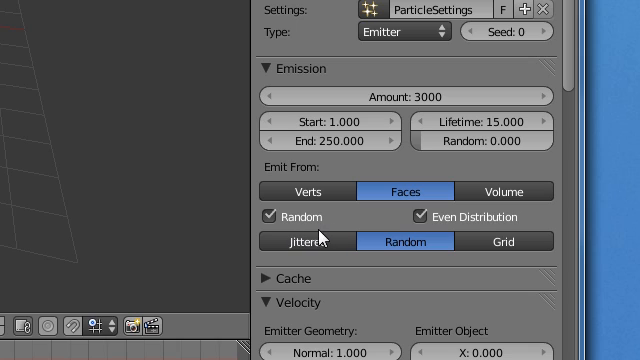
{"action": "left_click", "coordinate": [310, 241]}
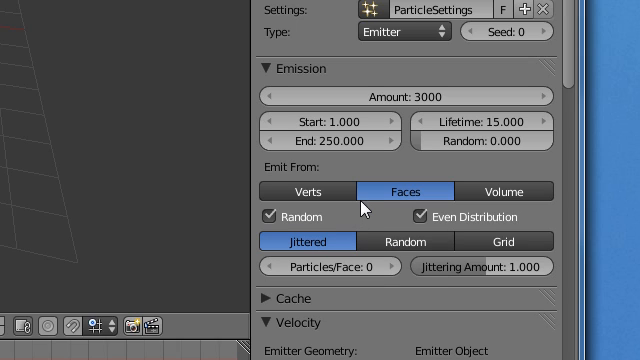
{"action": "mouse_move", "coordinate": [422, 266]}
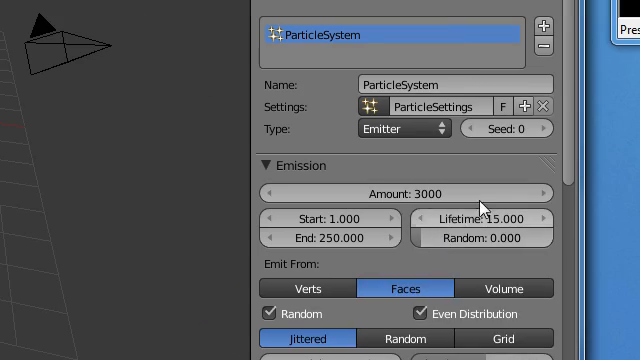
{"action": "scroll", "scroll_direction": "down", "scroll_amount": 3}
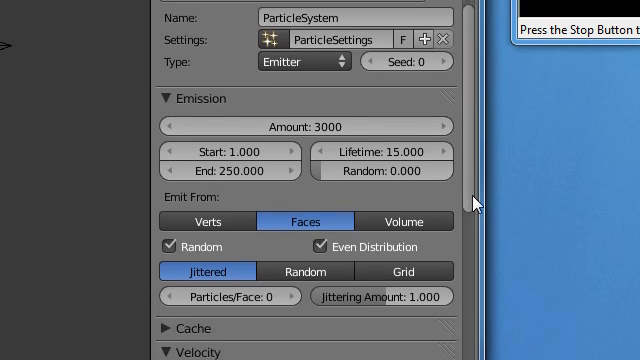
{"action": "scroll", "scroll_direction": "down", "scroll_amount": 3}
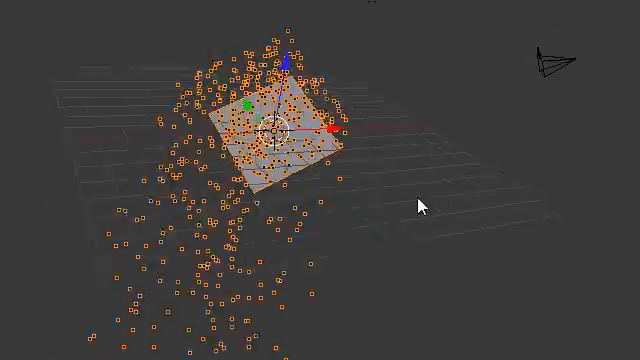
Drag in the 3D View to watch the falling particle stream.
{"action": "left_click_drag", "start_coordinate": [420, 205], "coordinate": [215, 155]}
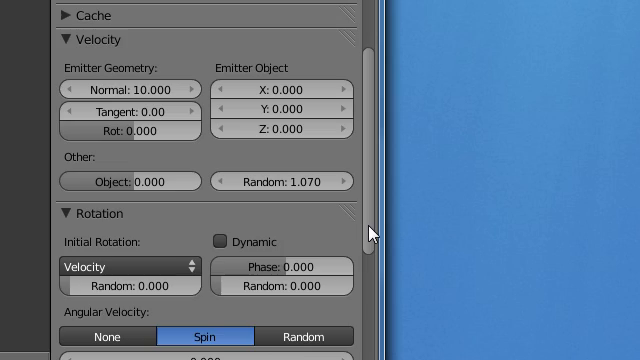
Scroll down to Physics: Newtonian, size 0.050, mass 1.000.
{"action": "scroll", "scroll_direction": "down", "scroll_amount": 3}
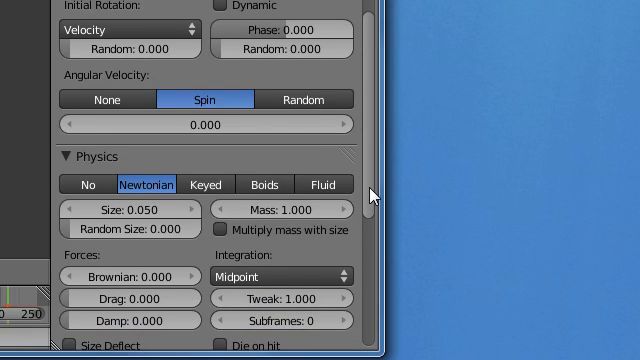
{"action": "scroll", "scroll_direction": "down", "scroll_amount": 3}
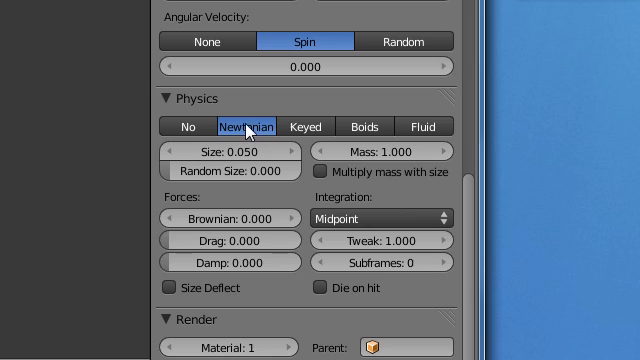
{"action": "mouse_move", "coordinate": [237, 155]}
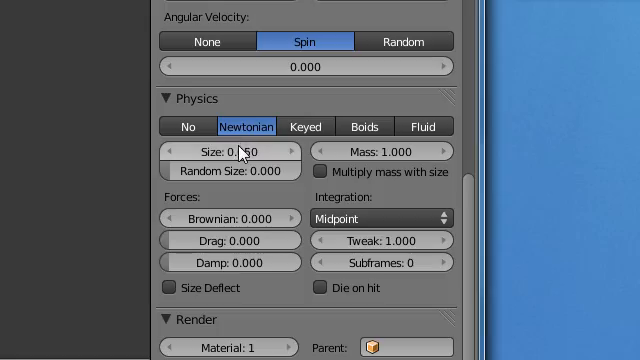